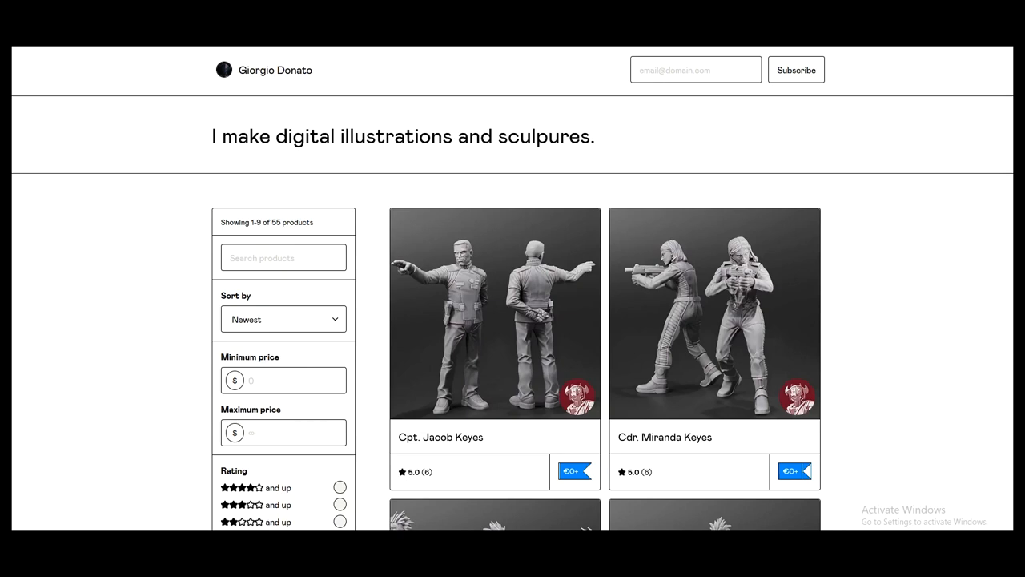
Scroll down the creator's store to the H2A ODST Squad Group4 and Group3 listings.
scroll("down", 3)
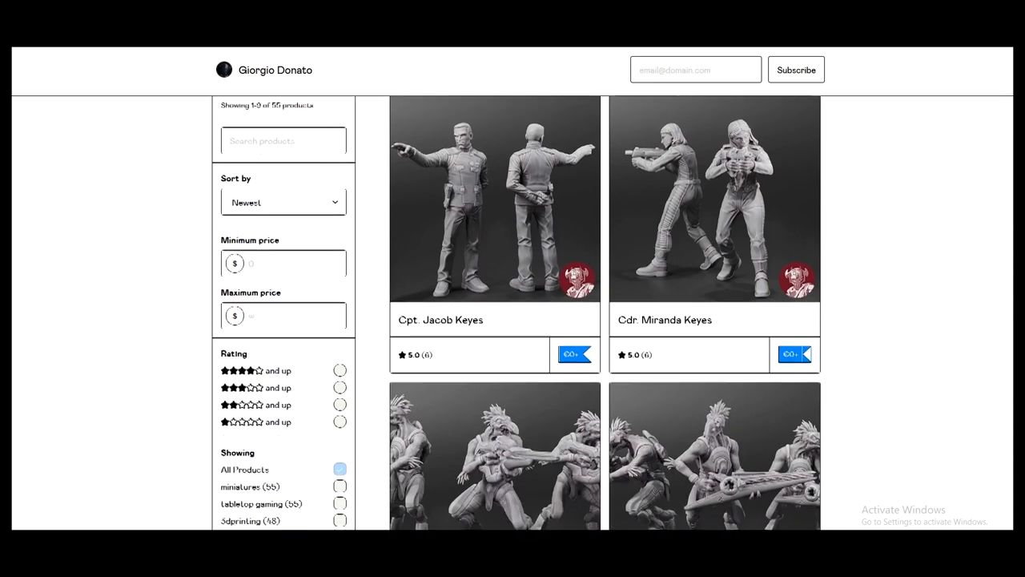
scroll("down", 3)
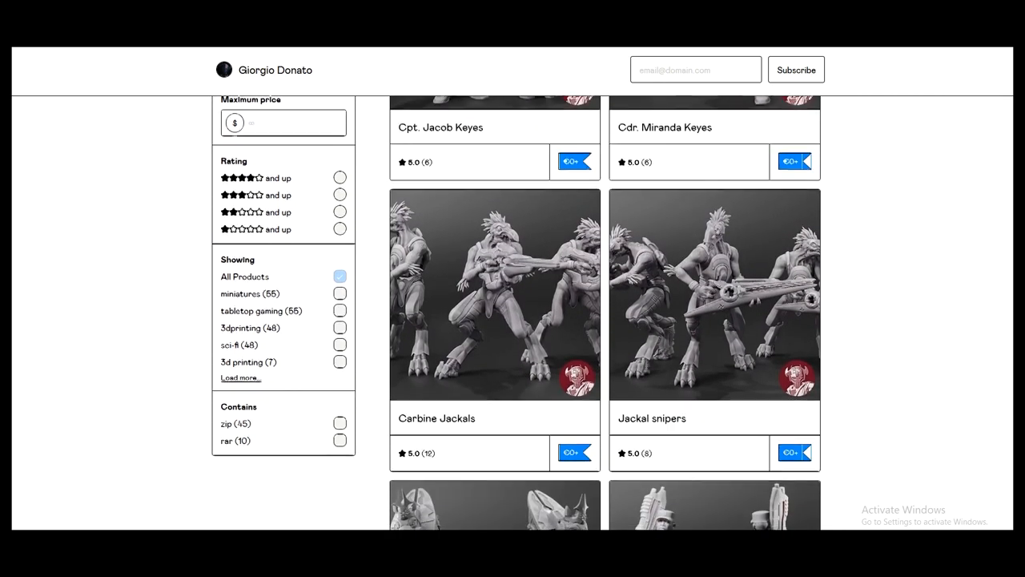
scroll("down", 3)
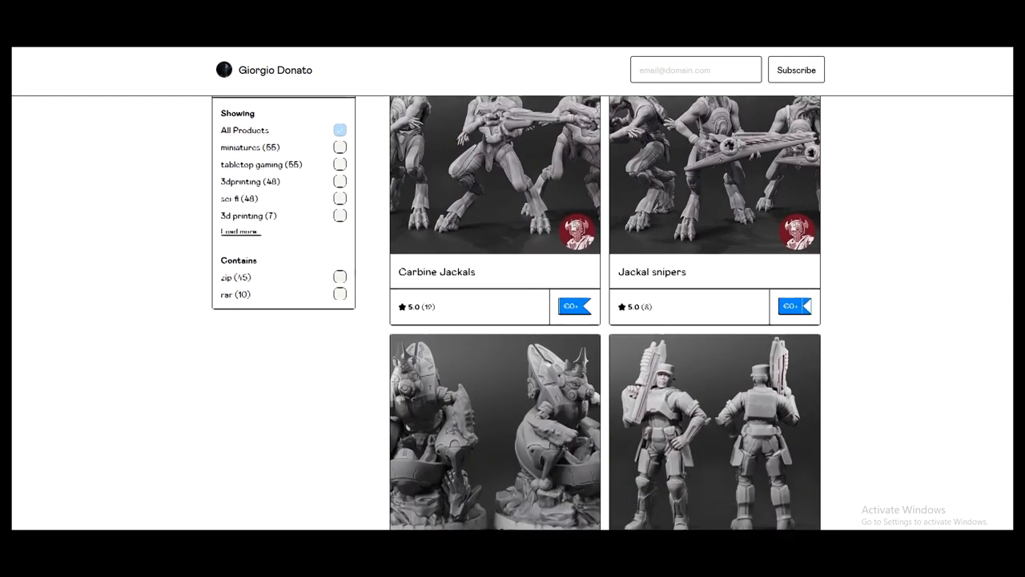
scroll("down", 3)
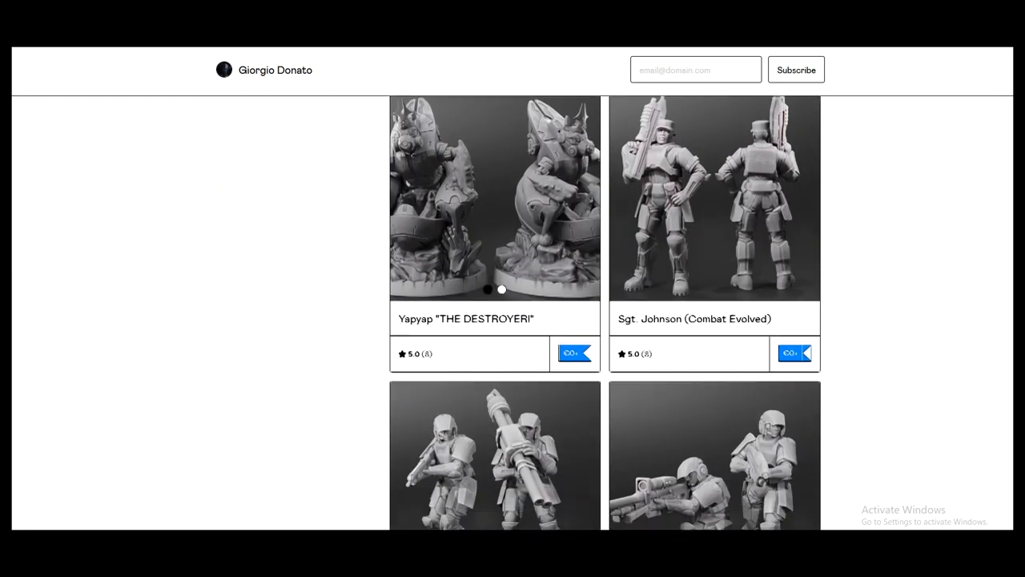
scroll("down", 3)
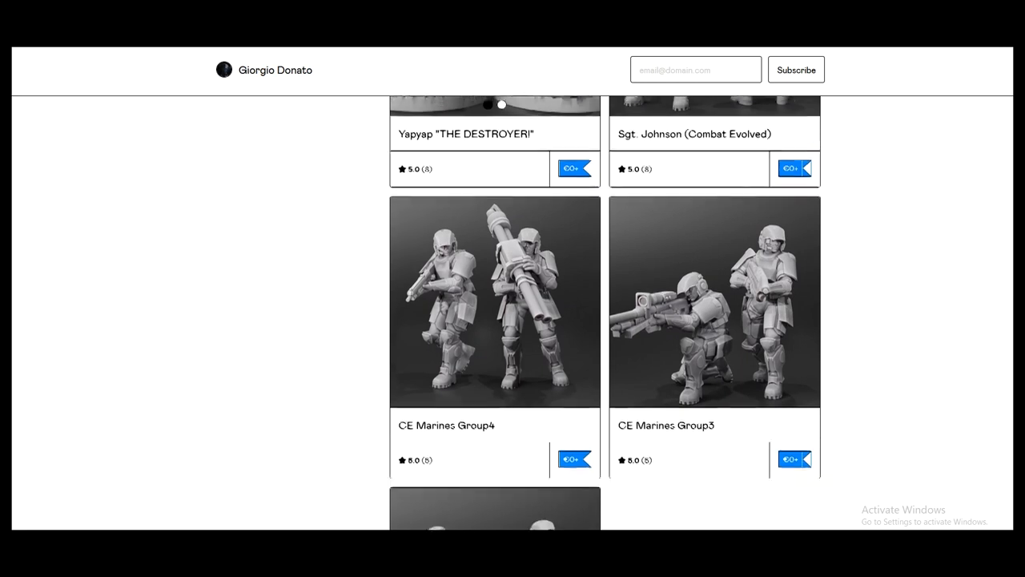
scroll("down", 3)
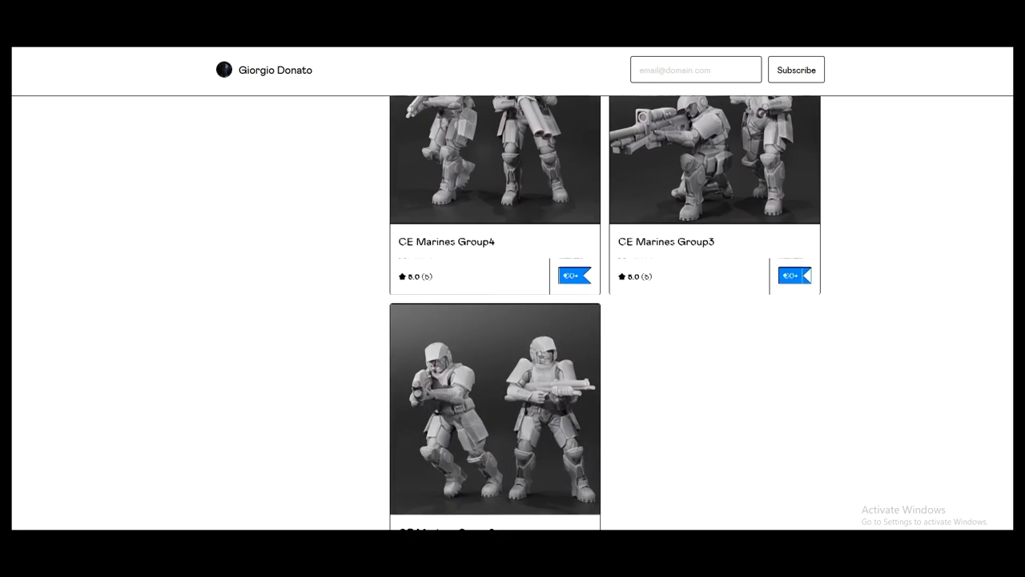
scroll("down", 3)
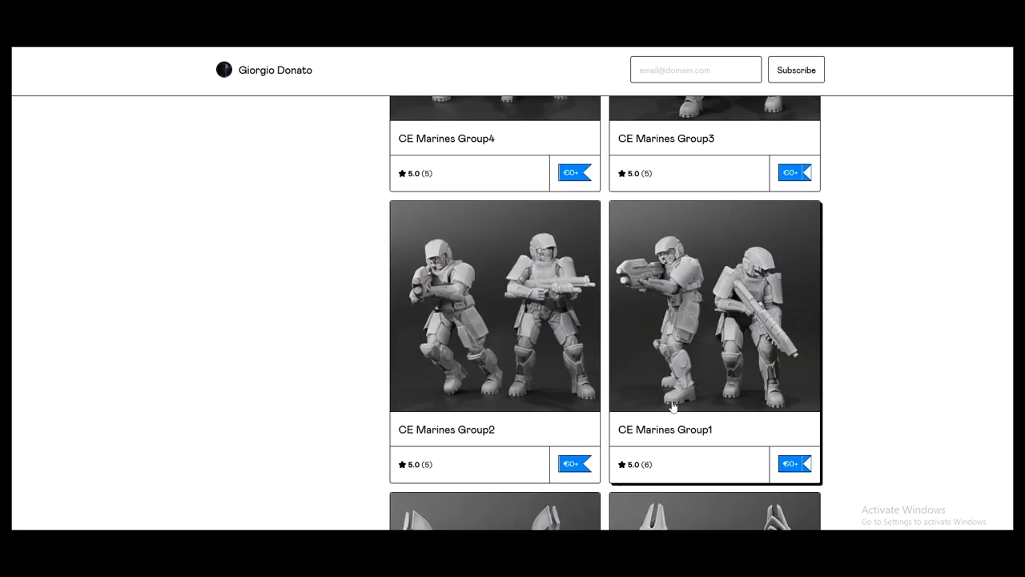
scroll("down", 3)
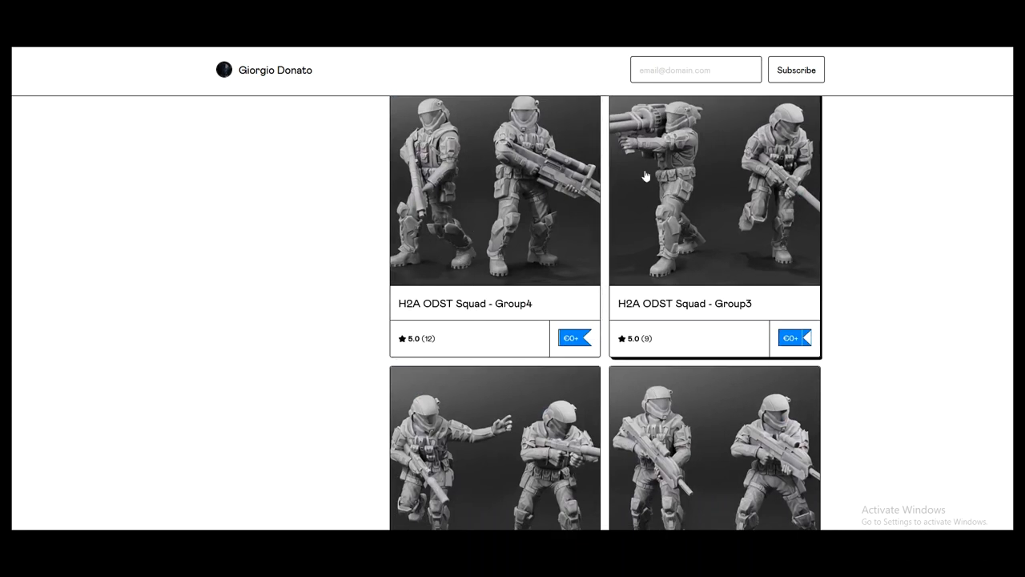
scroll("down", 3)
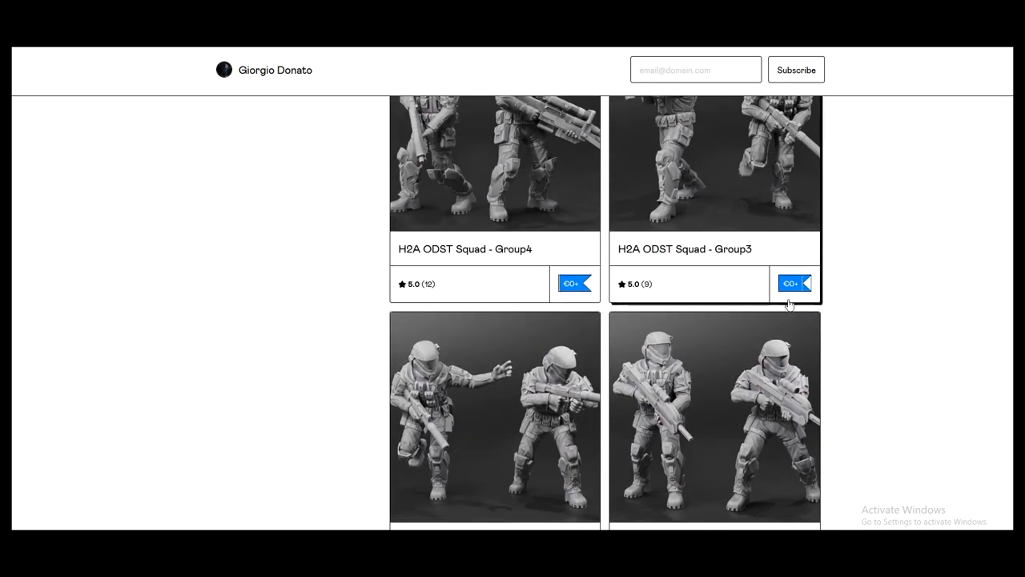
Open the H2A ODST Squad - Group2 product page.
left_click(494, 416)
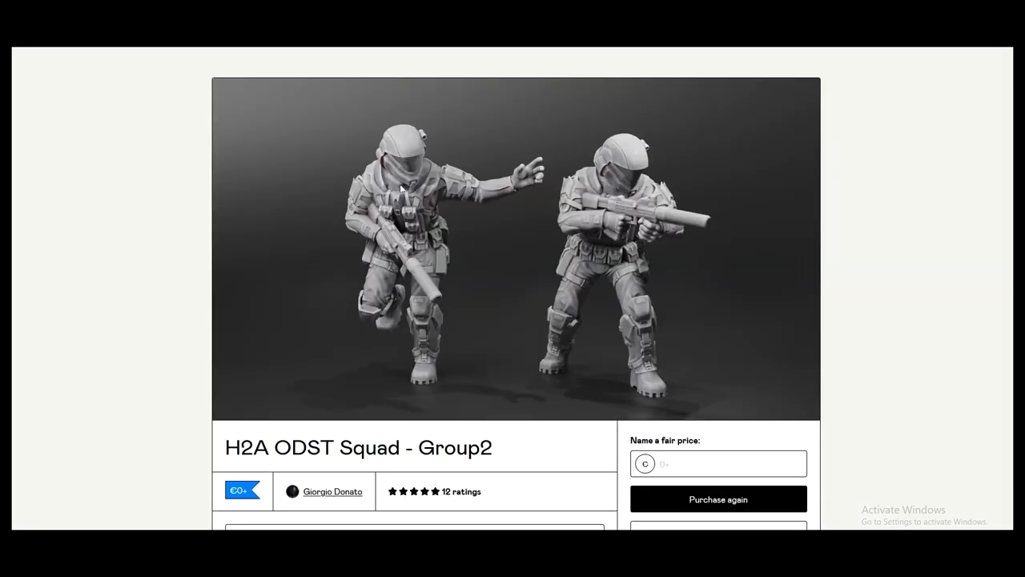
mouse_move(544, 285)
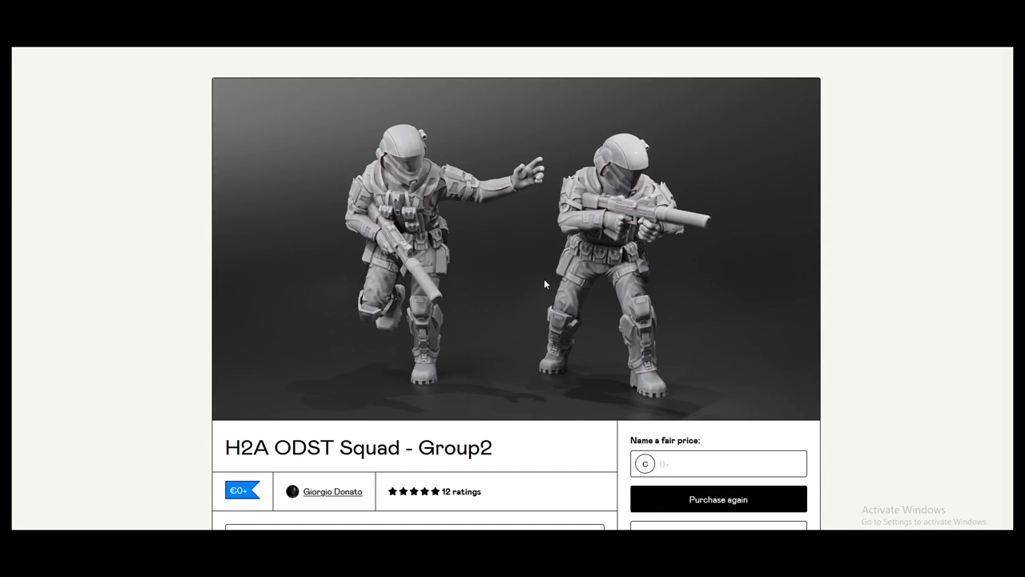
mouse_move(510, 356)
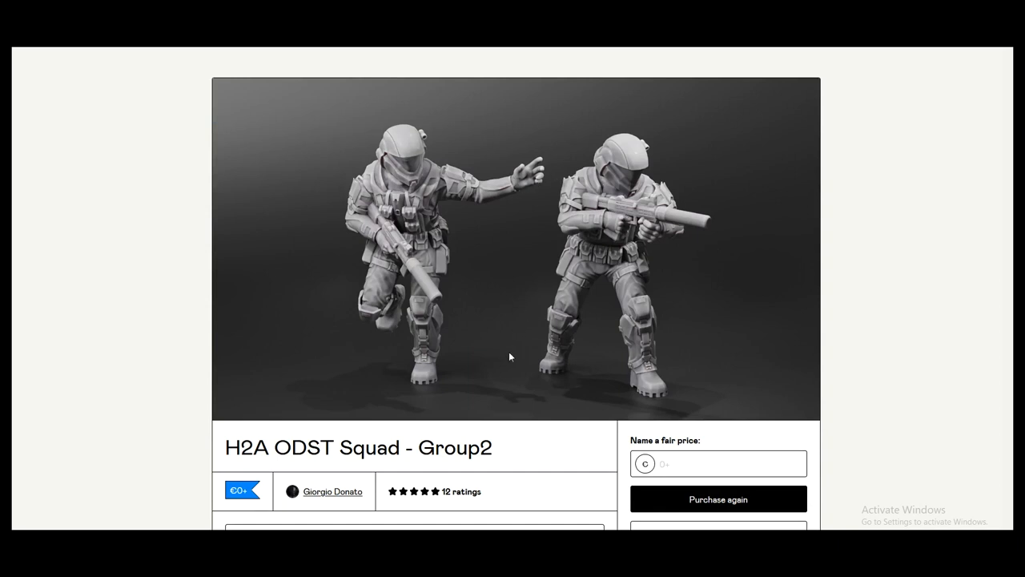
mouse_move(712, 455)
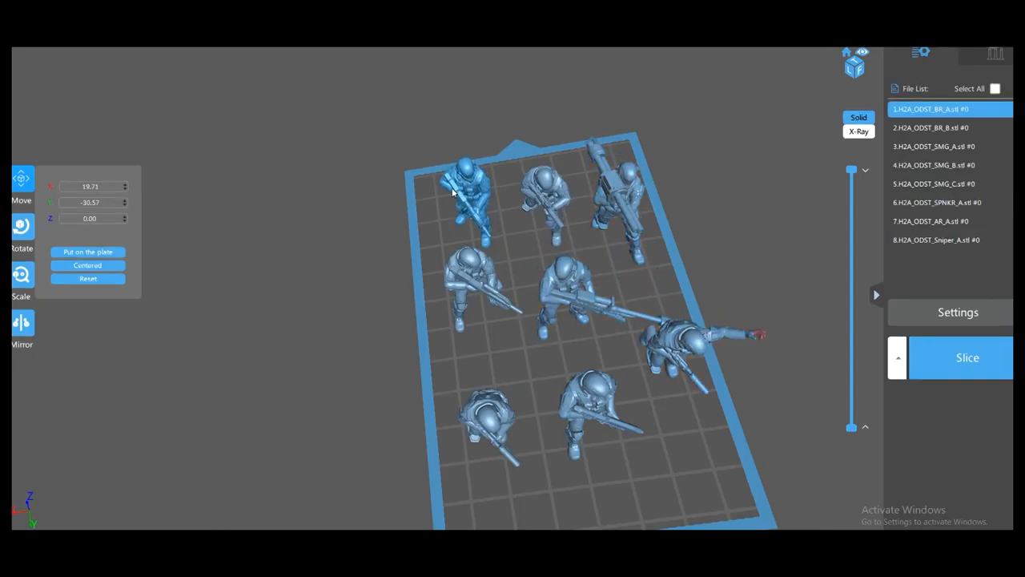
Select all eight ODST models, switch to Rotate, and orbit the view to inspect the supports.
left_click(933, 183)
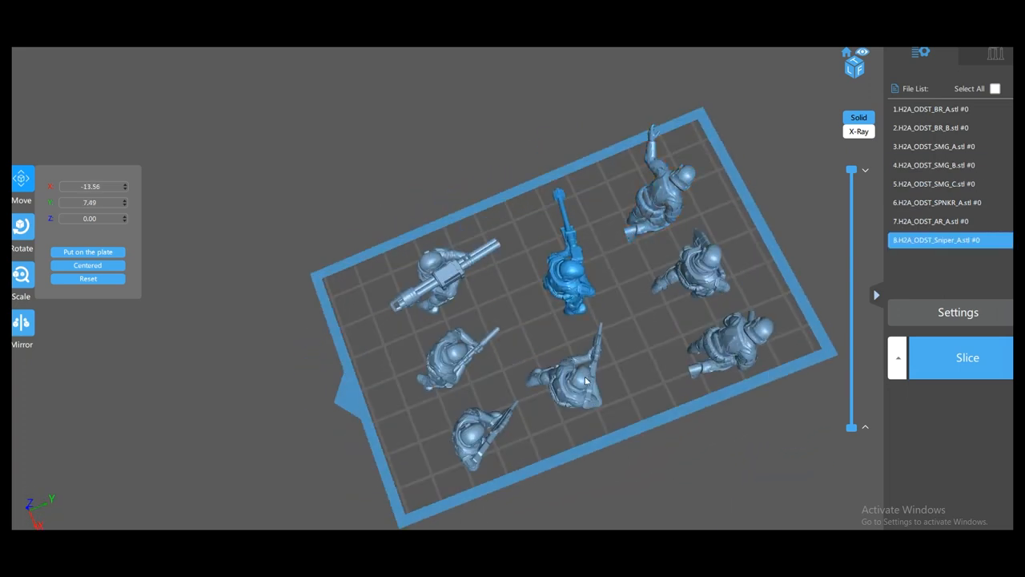
left_click(994, 88)
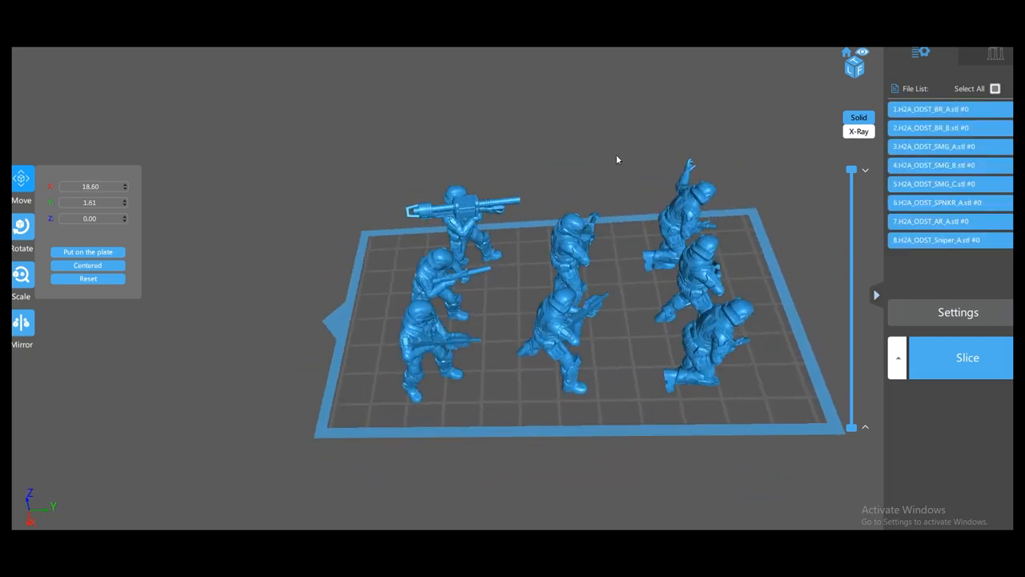
left_click(22, 228)
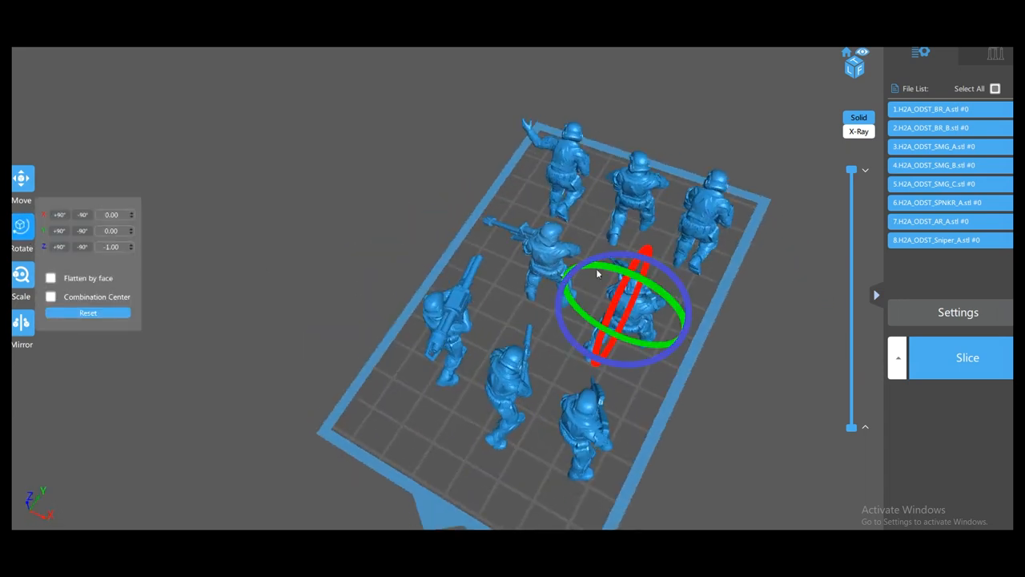
left_click_drag(608, 264, 596, 337)
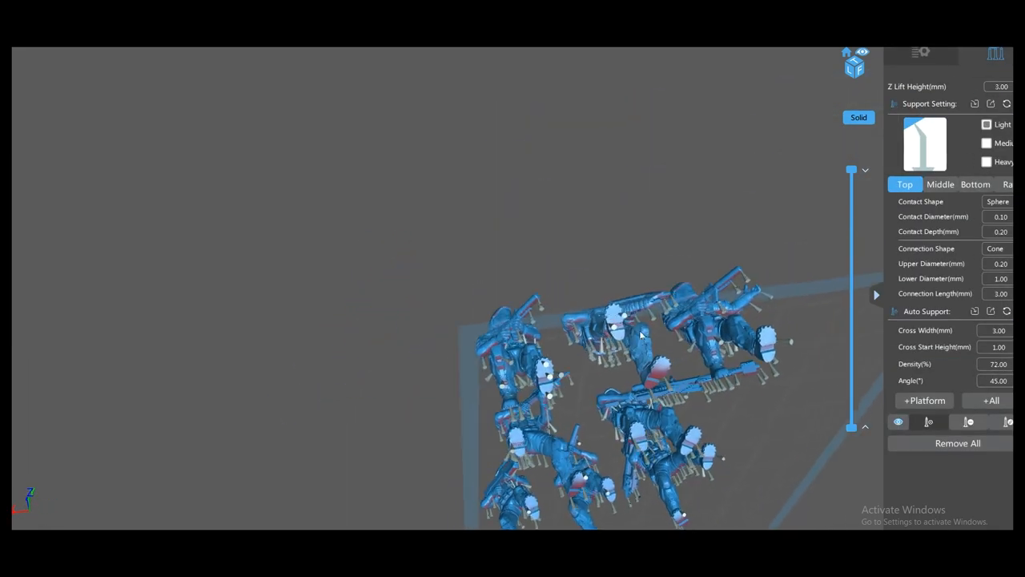
left_click_drag(640, 336, 452, 453)
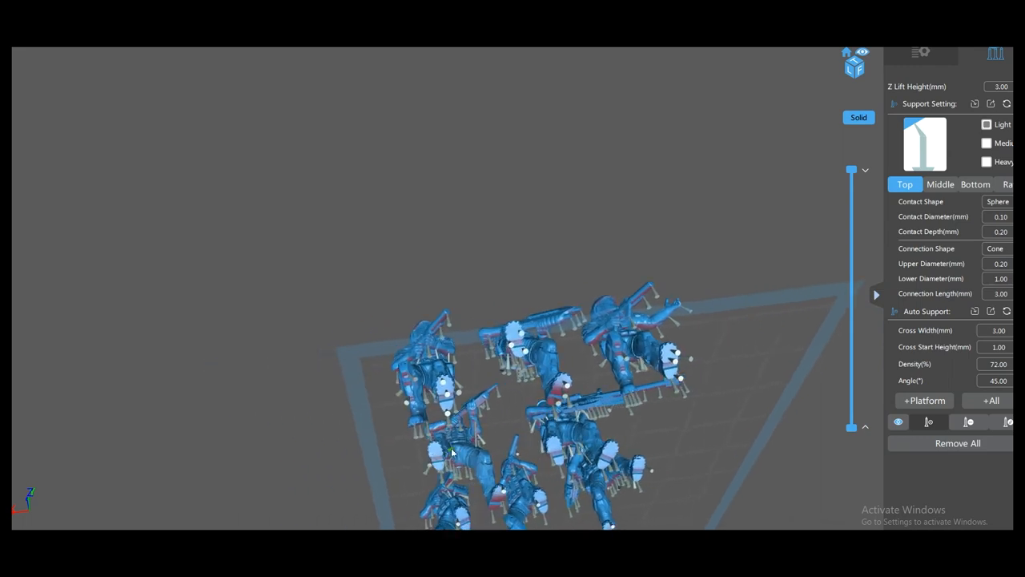